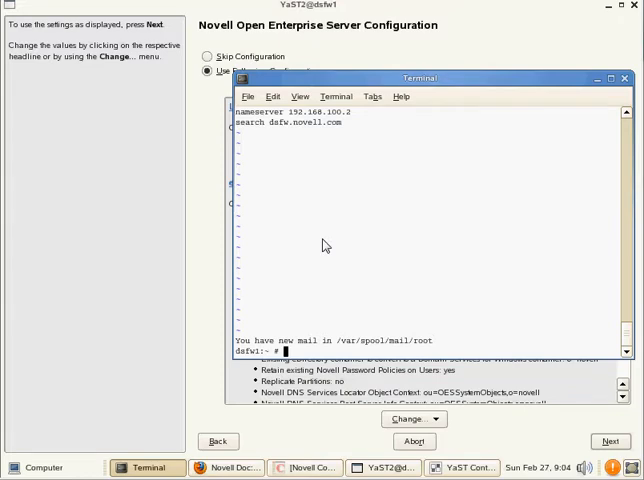
{"action": "mouse_move", "coordinate": [233, 243]}
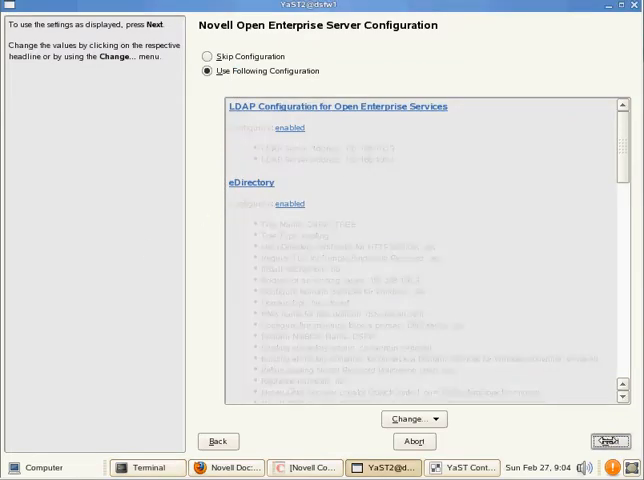
- Accept the Open Enterprise Server configuration summary to begin eDirectory setup
{"action": "left_click", "coordinate": [609, 440]}
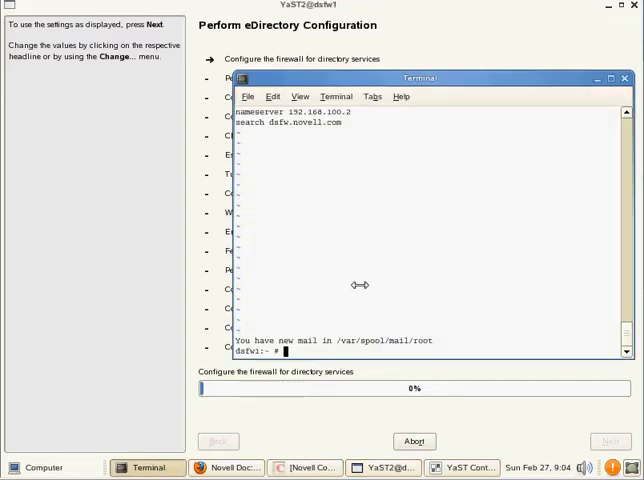
- Wait while firewall setup, time synchronization and ndsconfig run
{"action": "key", "text": "Return"}
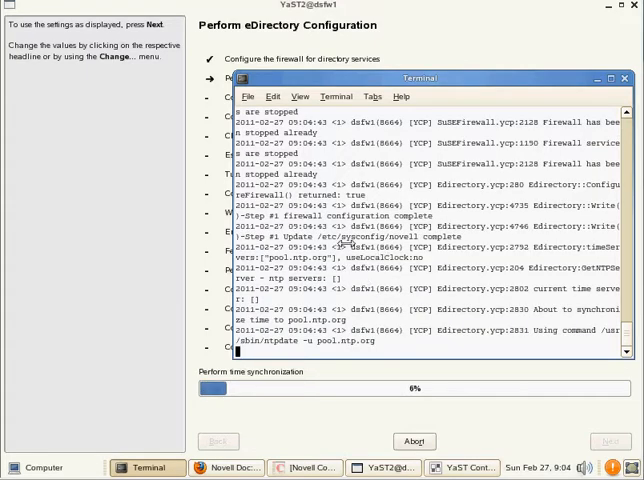
{"action": "mouse_move", "coordinate": [435, 178]}
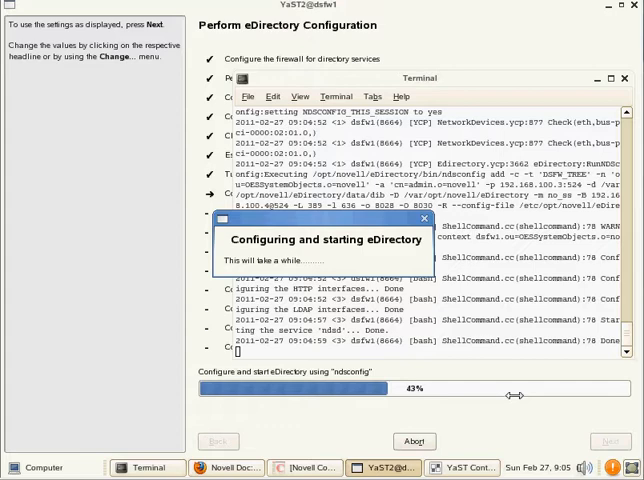
{"action": "mouse_move", "coordinate": [515, 334]}
{"action": "type", "text": "tail -F /var/opt/novell/xad/log/ndsdcinit.log"}
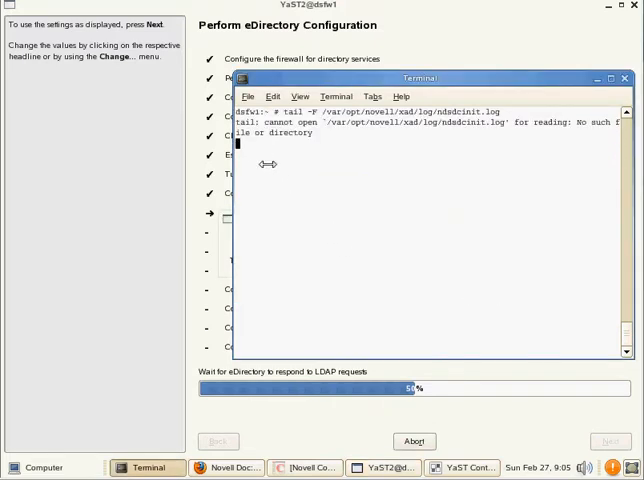
{"action": "mouse_move", "coordinate": [403, 135]}
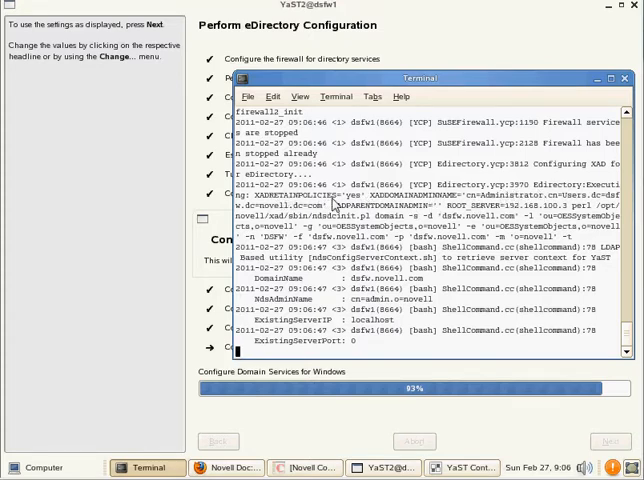
{"action": "mouse_move", "coordinate": [418, 226]}
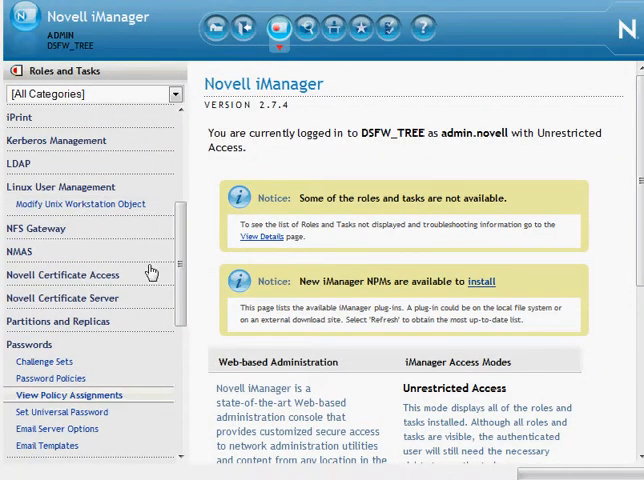
{"action": "mouse_move", "coordinate": [225, 297]}
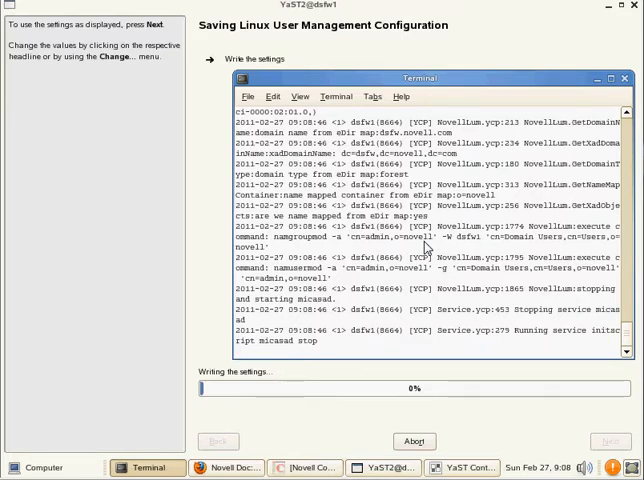
- Wait on the Linux User Management save while settings are written
{"action": "scroll", "scroll_direction": "down", "scroll_amount": 3}
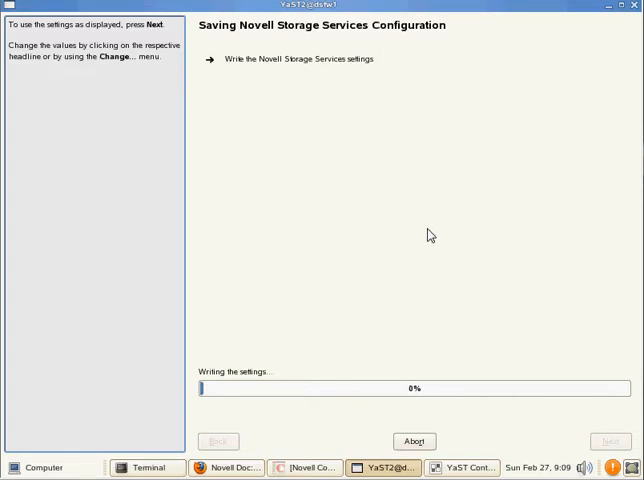
{"action": "mouse_move", "coordinate": [489, 318]}
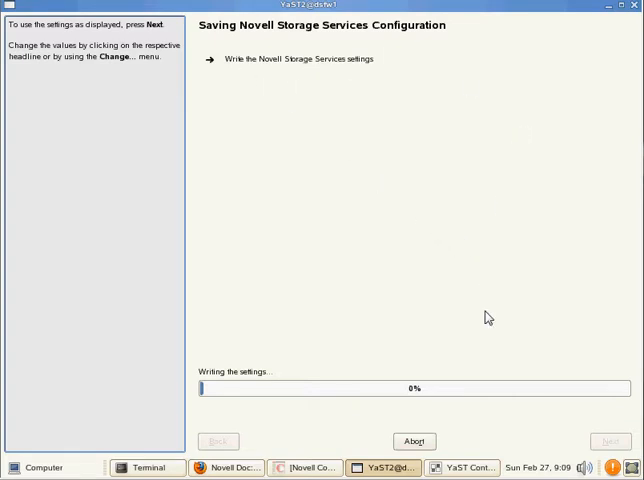
{"action": "mouse_move", "coordinate": [454, 432]}
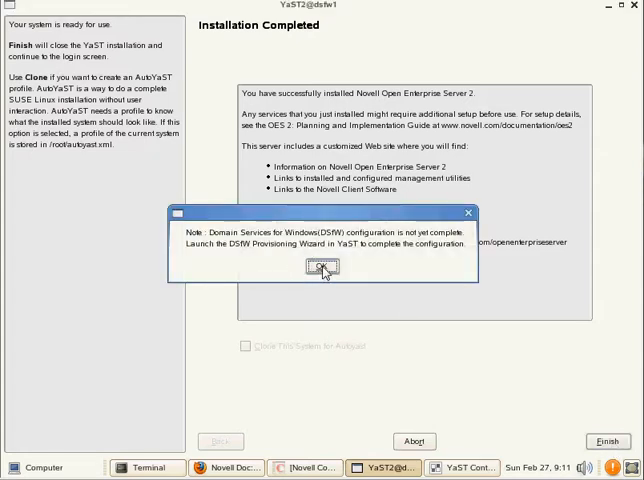
{"action": "mouse_move", "coordinate": [380, 258]}
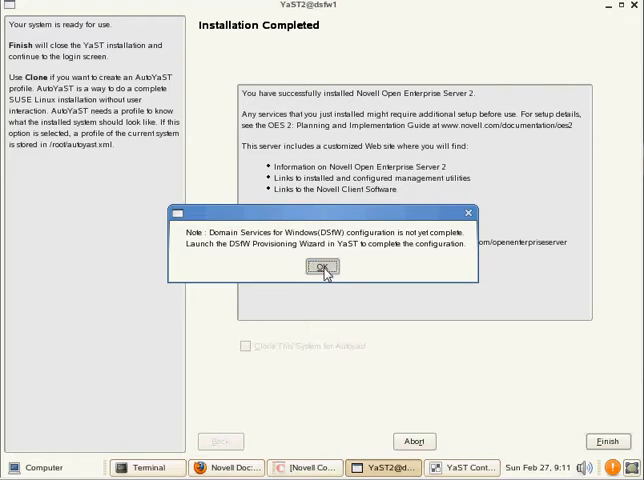
- Dismiss the DSfW incomplete-configuration notice and accept the license agreement
{"action": "left_click", "coordinate": [320, 267]}
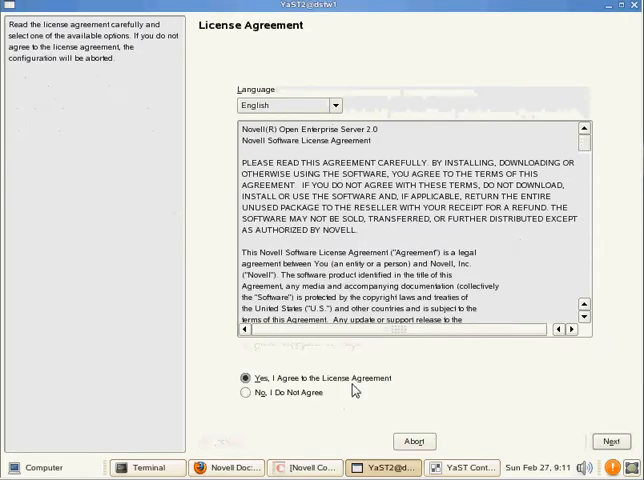
{"action": "left_click", "coordinate": [610, 441]}
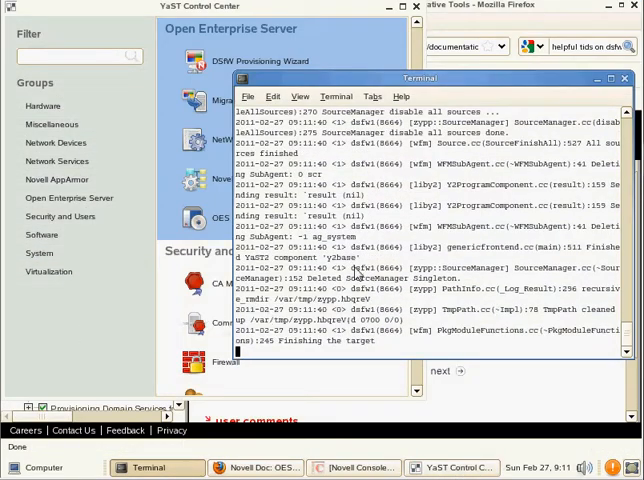
- Bring YaST Control Center forward showing the Open Enterprise Server group
{"action": "key", "text": "Return"}
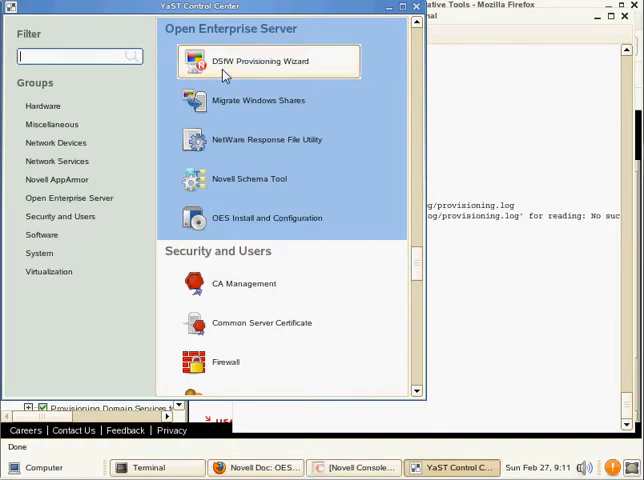
- Launch the DSfW Provisioning Wizard and submit admin credentials with Enable Custom Provisioning on
{"action": "left_click", "coordinate": [267, 61]}
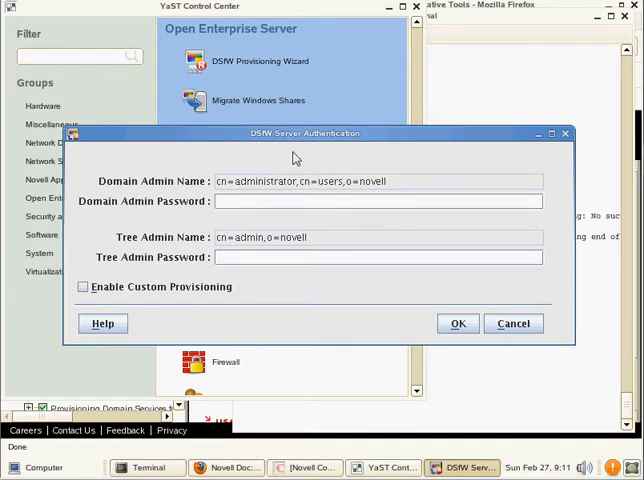
{"action": "mouse_move", "coordinate": [330, 207]}
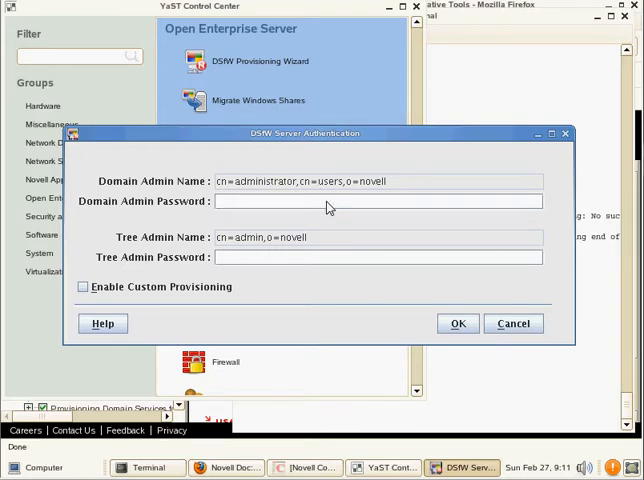
{"action": "type", "text": "******"}
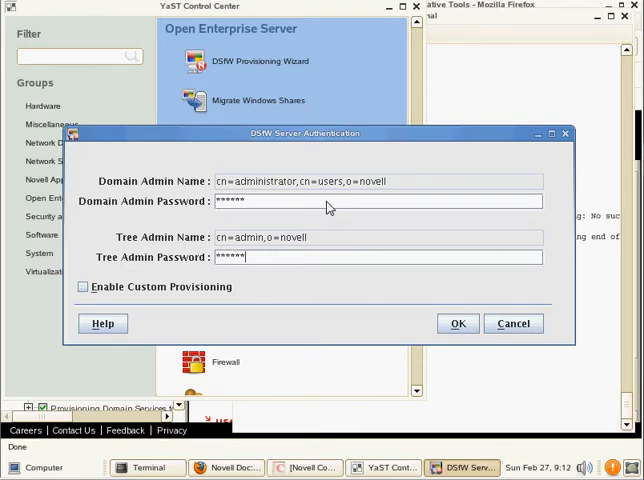
{"action": "mouse_move", "coordinate": [324, 227]}
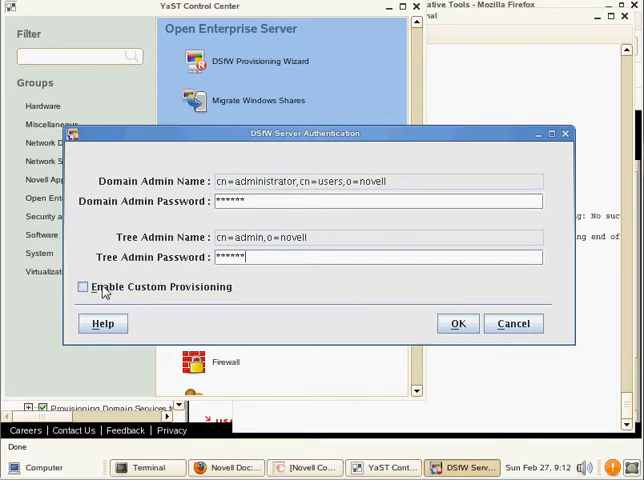
{"action": "left_click", "coordinate": [83, 287]}
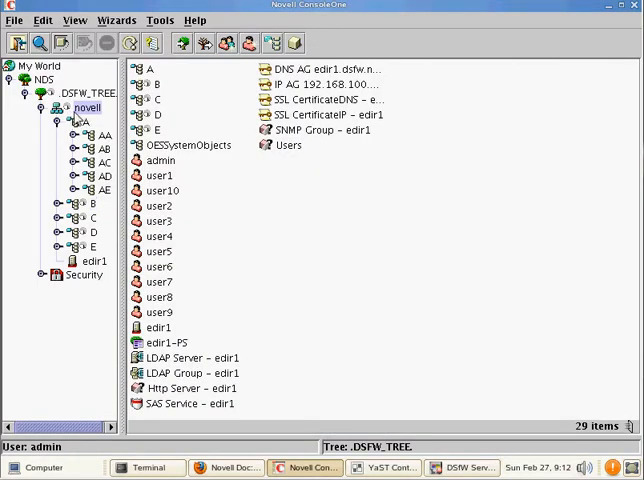
{"action": "left_click", "coordinate": [461, 467]}
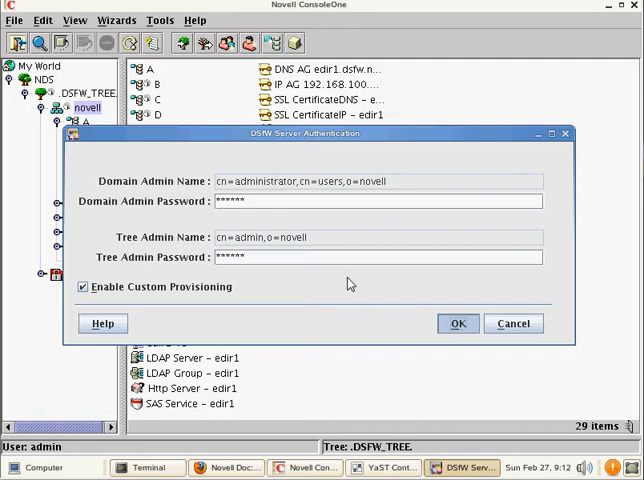
{"action": "left_click", "coordinate": [457, 323]}
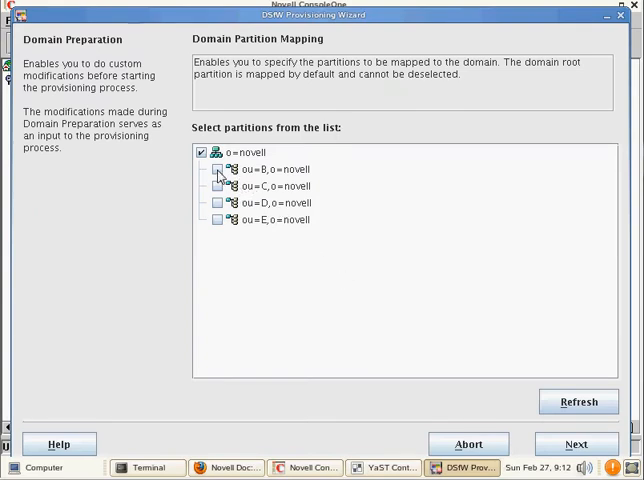
{"action": "left_click", "coordinate": [217, 169]}
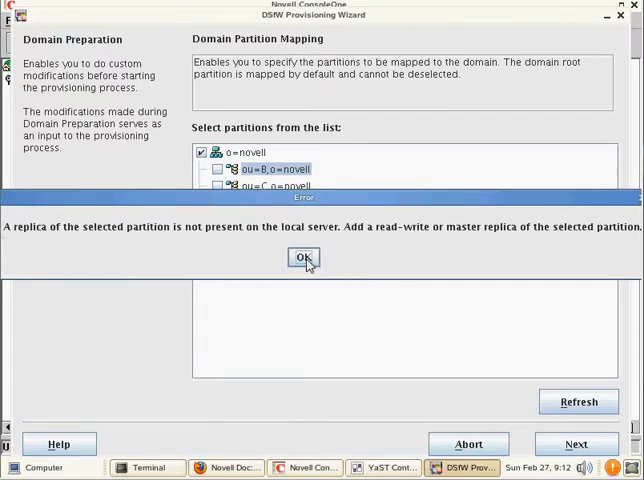
{"action": "left_click", "coordinate": [303, 257]}
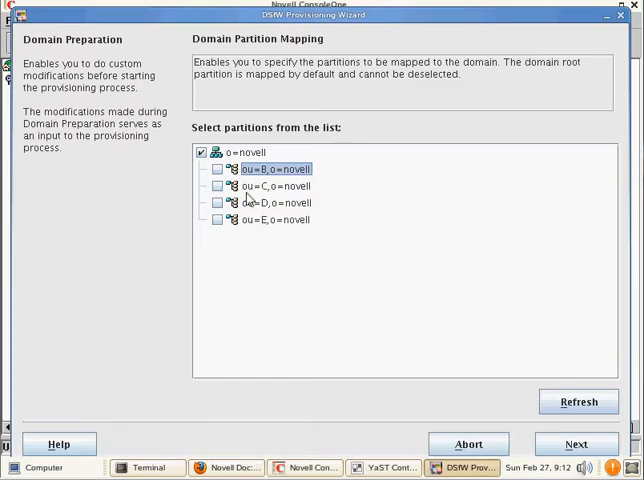
{"action": "mouse_move", "coordinate": [315, 467]}
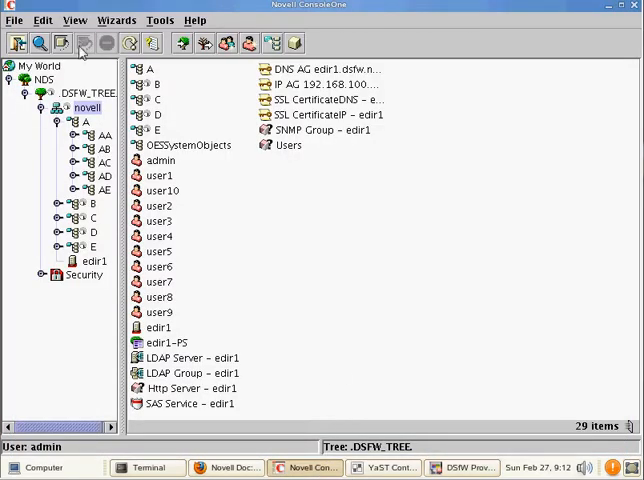
- Switch to Partition and Replica View and select partition B
{"action": "left_click", "coordinate": [75, 20]}
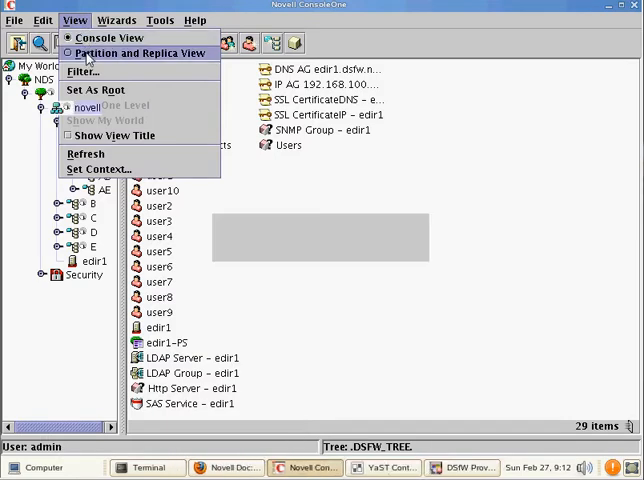
{"action": "left_click", "coordinate": [138, 53]}
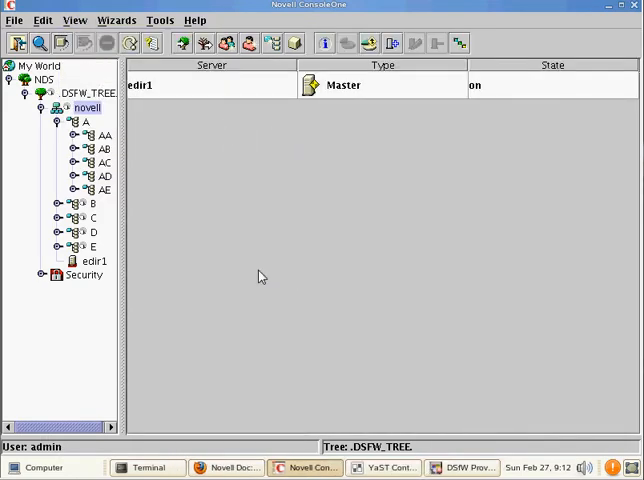
{"action": "left_click", "coordinate": [58, 121]}
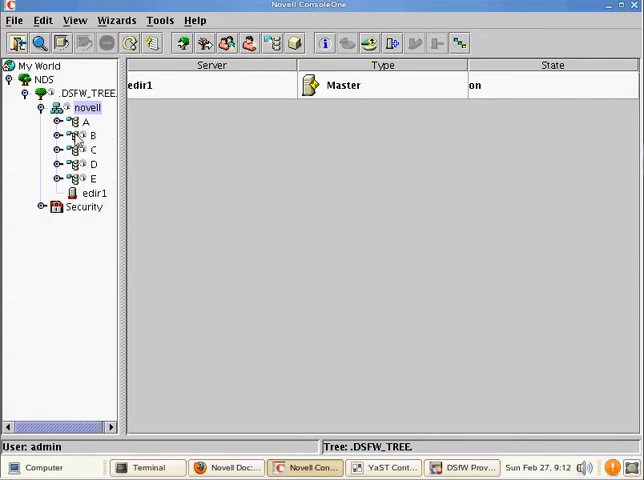
{"action": "left_click", "coordinate": [88, 135]}
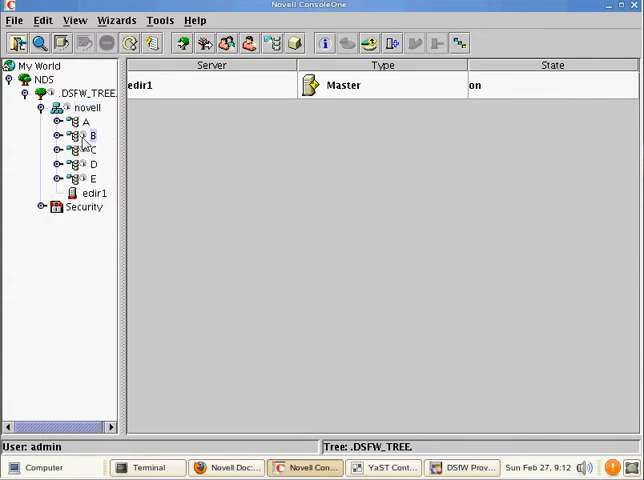
- Add a replica of partition B on dsfw1 from OESSystemObjects
{"action": "left_click", "coordinate": [84, 135]}
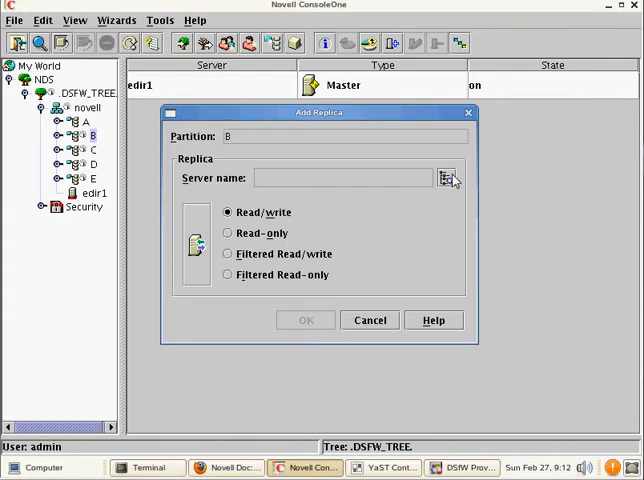
{"action": "left_click", "coordinate": [449, 178]}
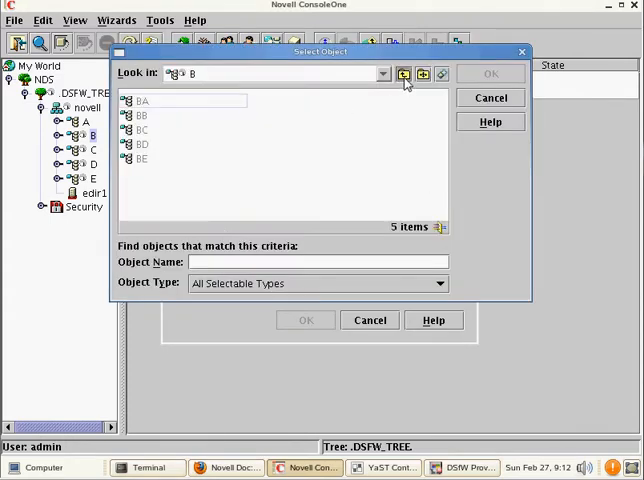
{"action": "left_click", "coordinate": [404, 73]}
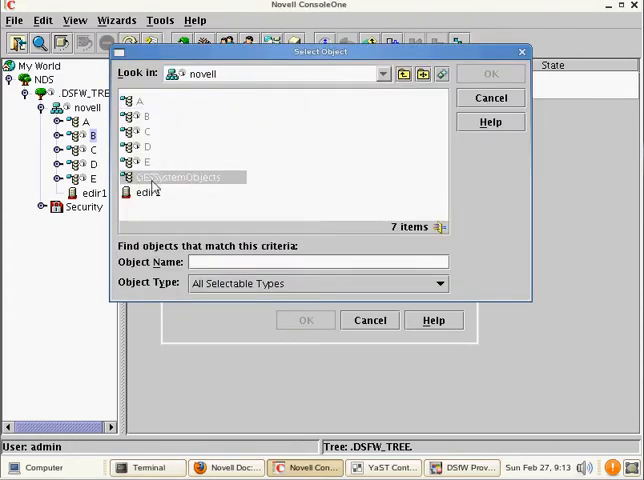
{"action": "mouse_move", "coordinate": [168, 186]}
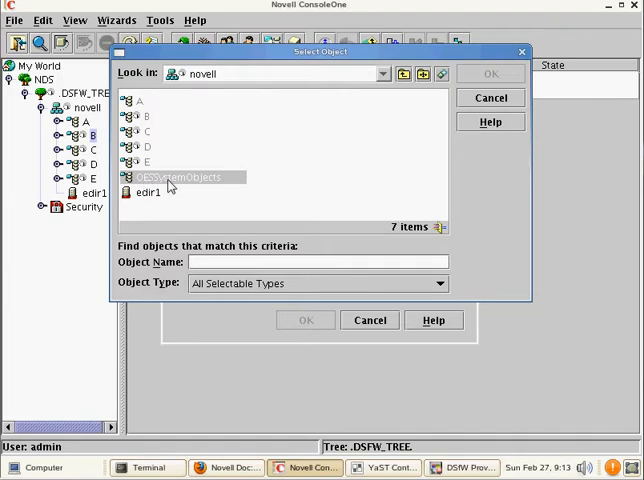
{"action": "double_click", "coordinate": [188, 177]}
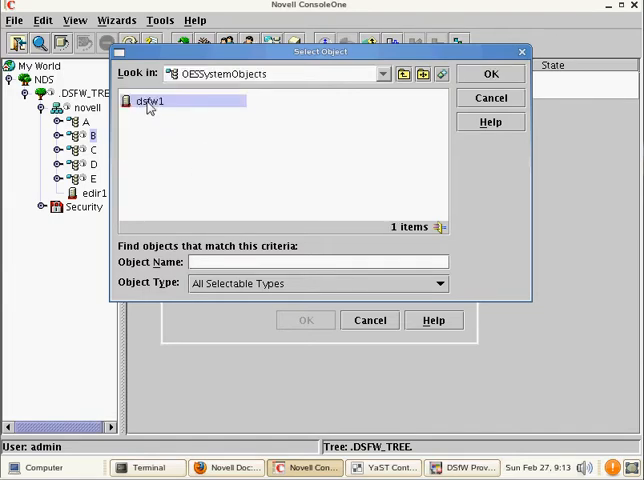
{"action": "left_click", "coordinate": [490, 73]}
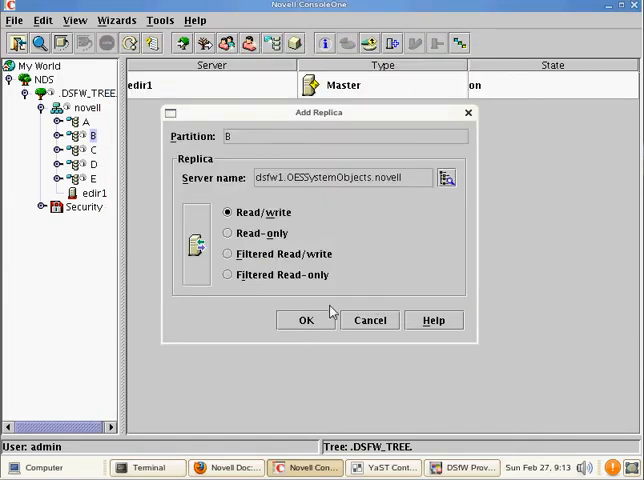
{"action": "left_click", "coordinate": [306, 320]}
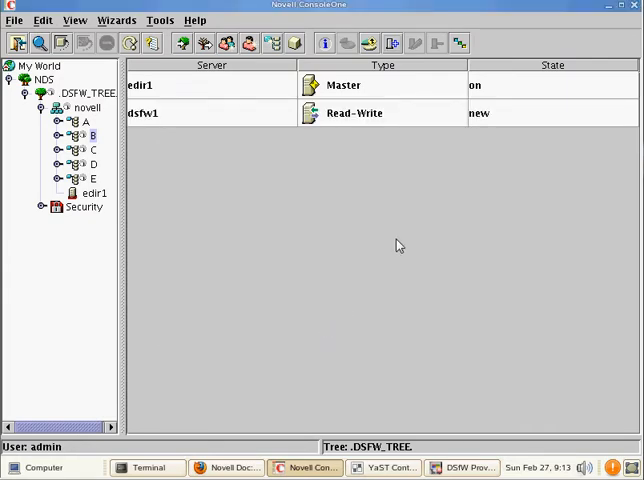
{"action": "mouse_move", "coordinate": [134, 171]}
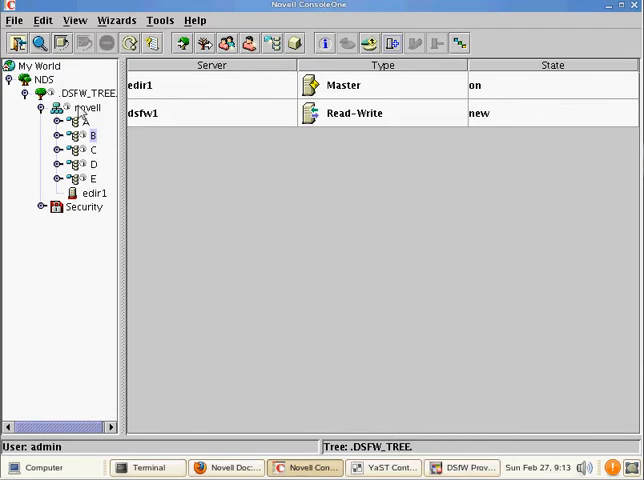
{"action": "mouse_move", "coordinate": [84, 113]}
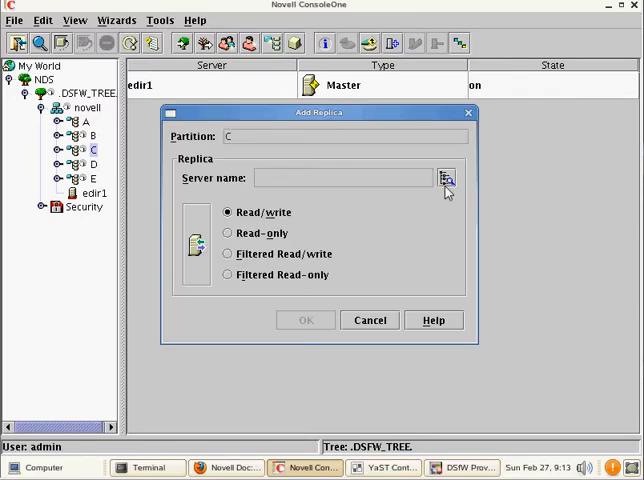
- Browse to dsfw1 and confirm it as partition C's replica server
{"action": "left_click", "coordinate": [447, 179]}
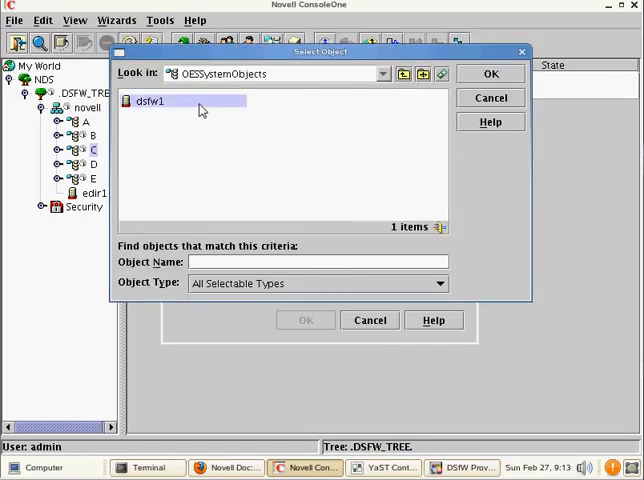
{"action": "left_click", "coordinate": [490, 73]}
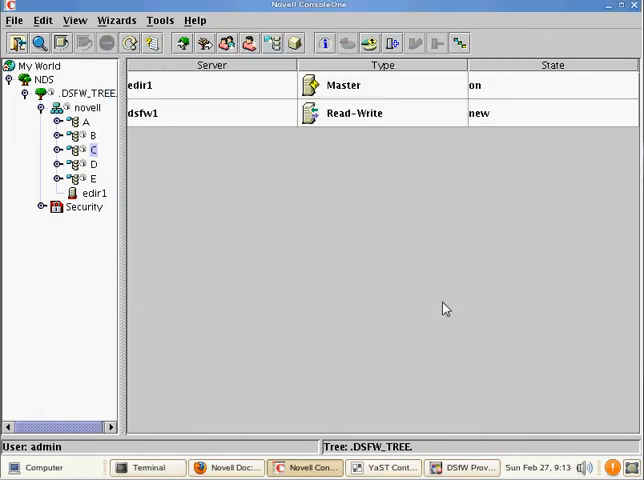
{"action": "mouse_move", "coordinate": [453, 281]}
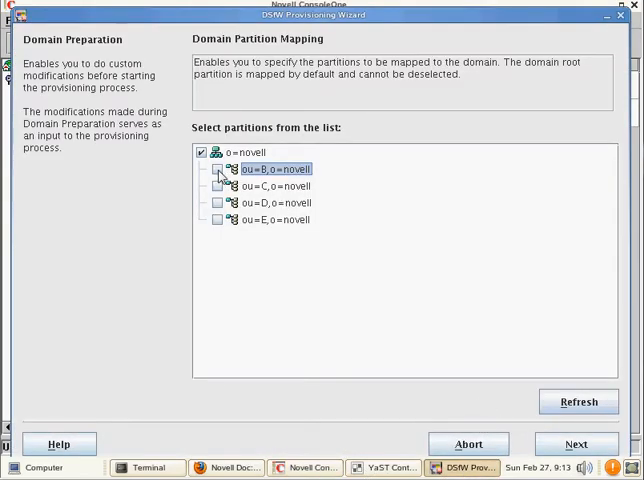
- Map ou=B and ou=C to the domain and dismiss the ou=D missing-replica error
{"action": "left_click", "coordinate": [217, 169]}
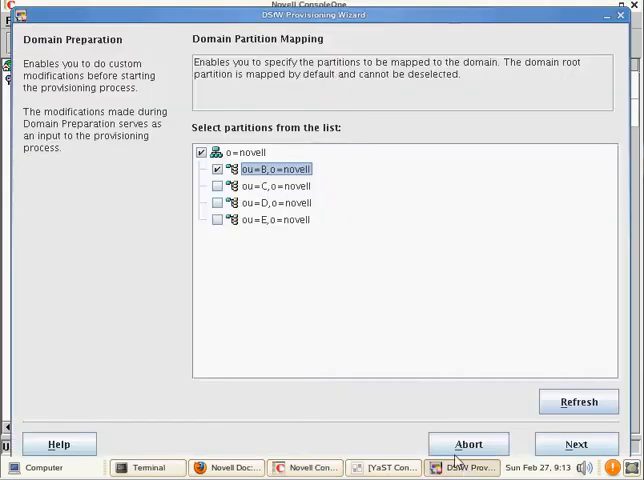
{"action": "left_click", "coordinate": [217, 186]}
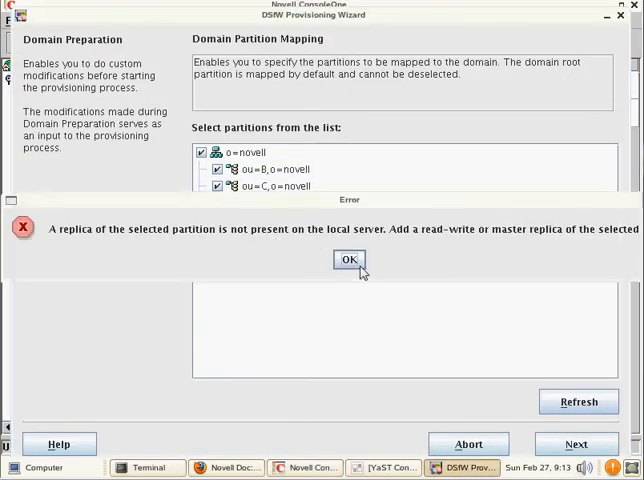
{"action": "left_click", "coordinate": [349, 259]}
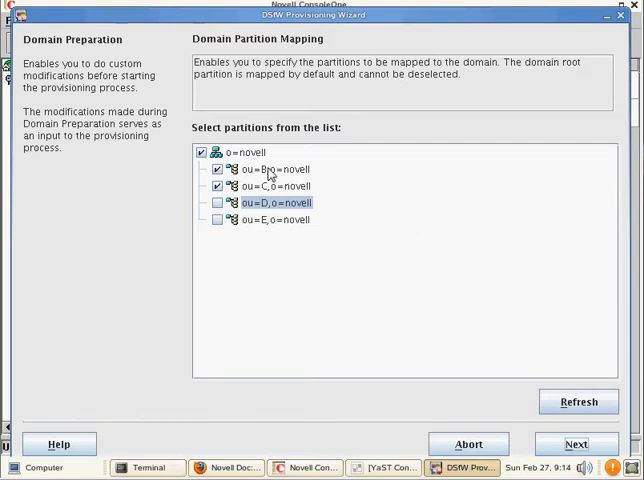
{"action": "mouse_move", "coordinate": [443, 322]}
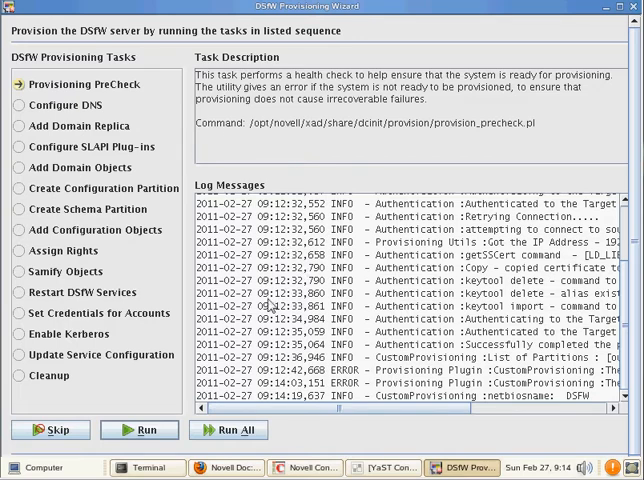
- Run all provisioning tasks in sequence and confirm the warning
{"action": "left_click", "coordinate": [228, 429]}
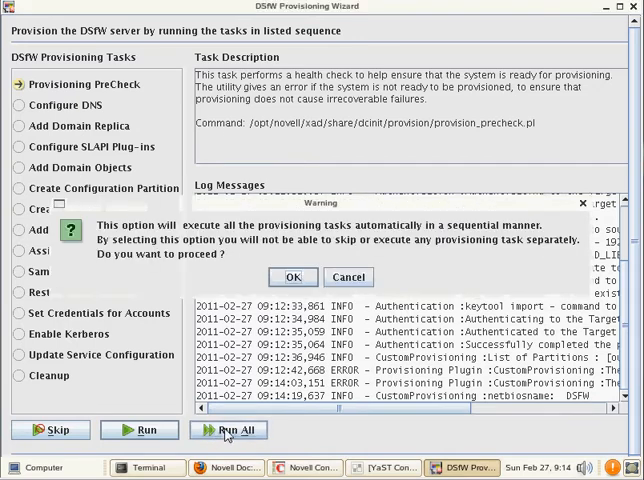
{"action": "left_click", "coordinate": [293, 277]}
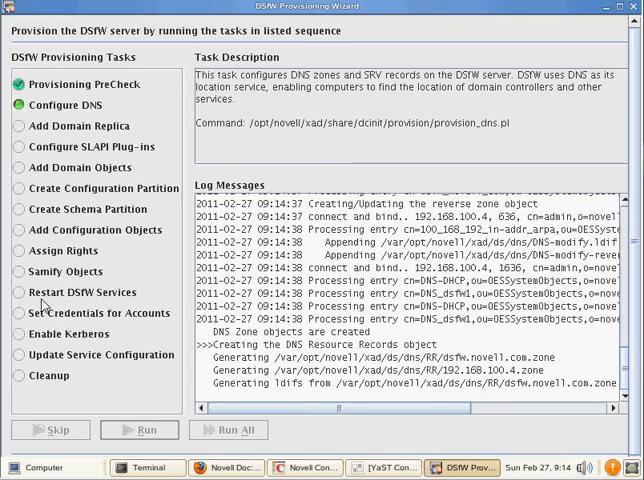
{"action": "mouse_move", "coordinate": [46, 328]}
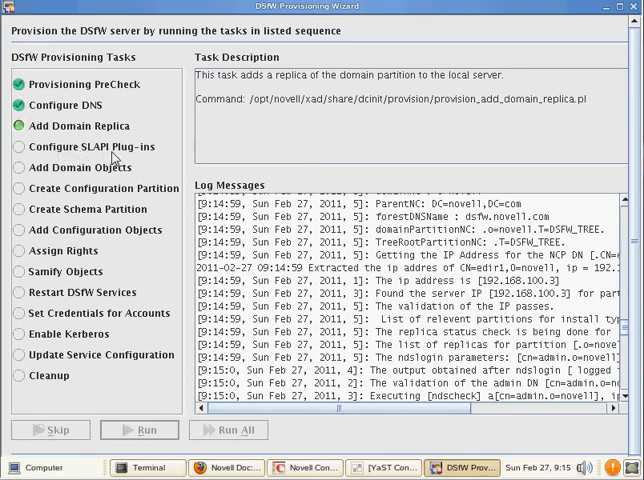
{"action": "mouse_move", "coordinate": [55, 179]}
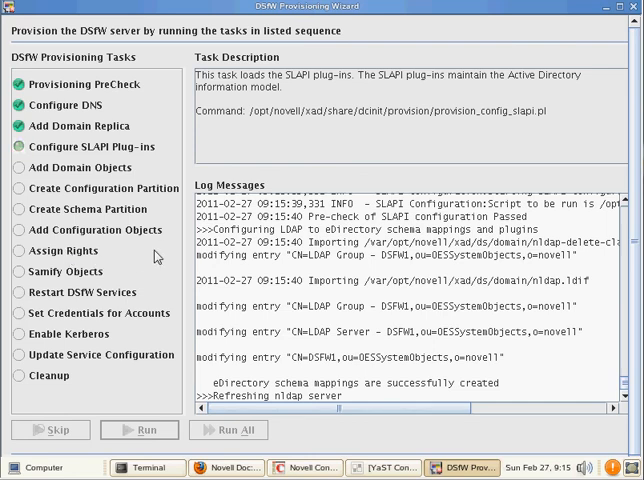
{"action": "mouse_move", "coordinate": [240, 250]}
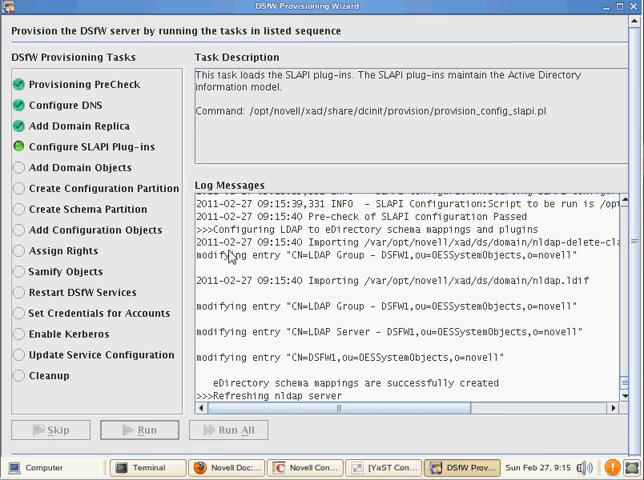
{"action": "mouse_move", "coordinate": [248, 257]}
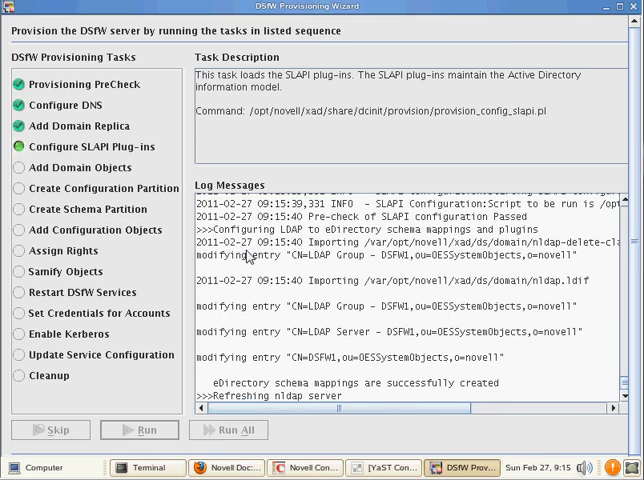